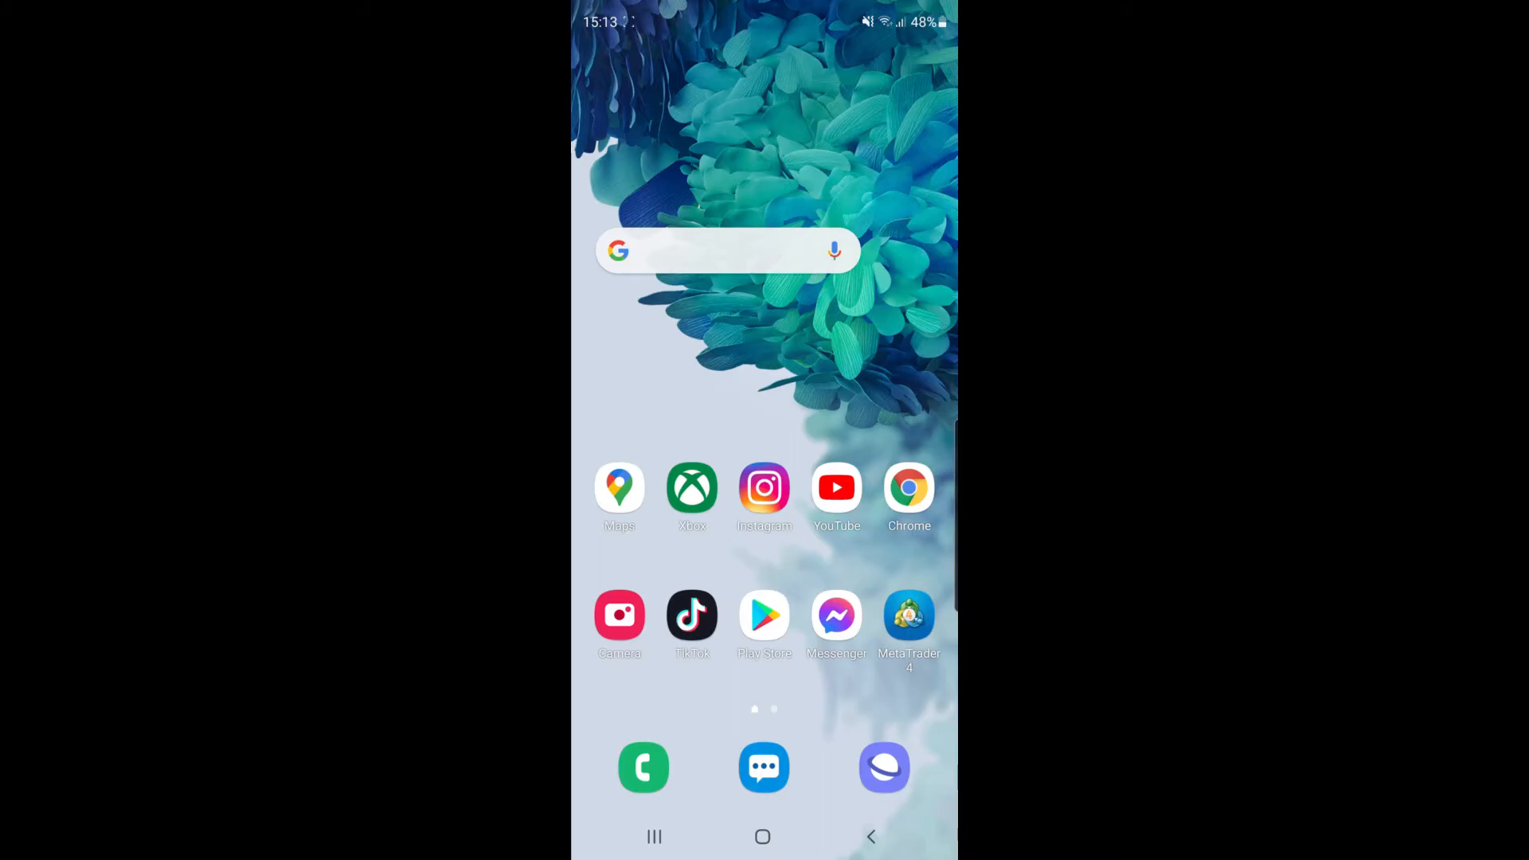
Search Google Play Store for 'epic games', review the listings, then return to the app list
click(764, 615)
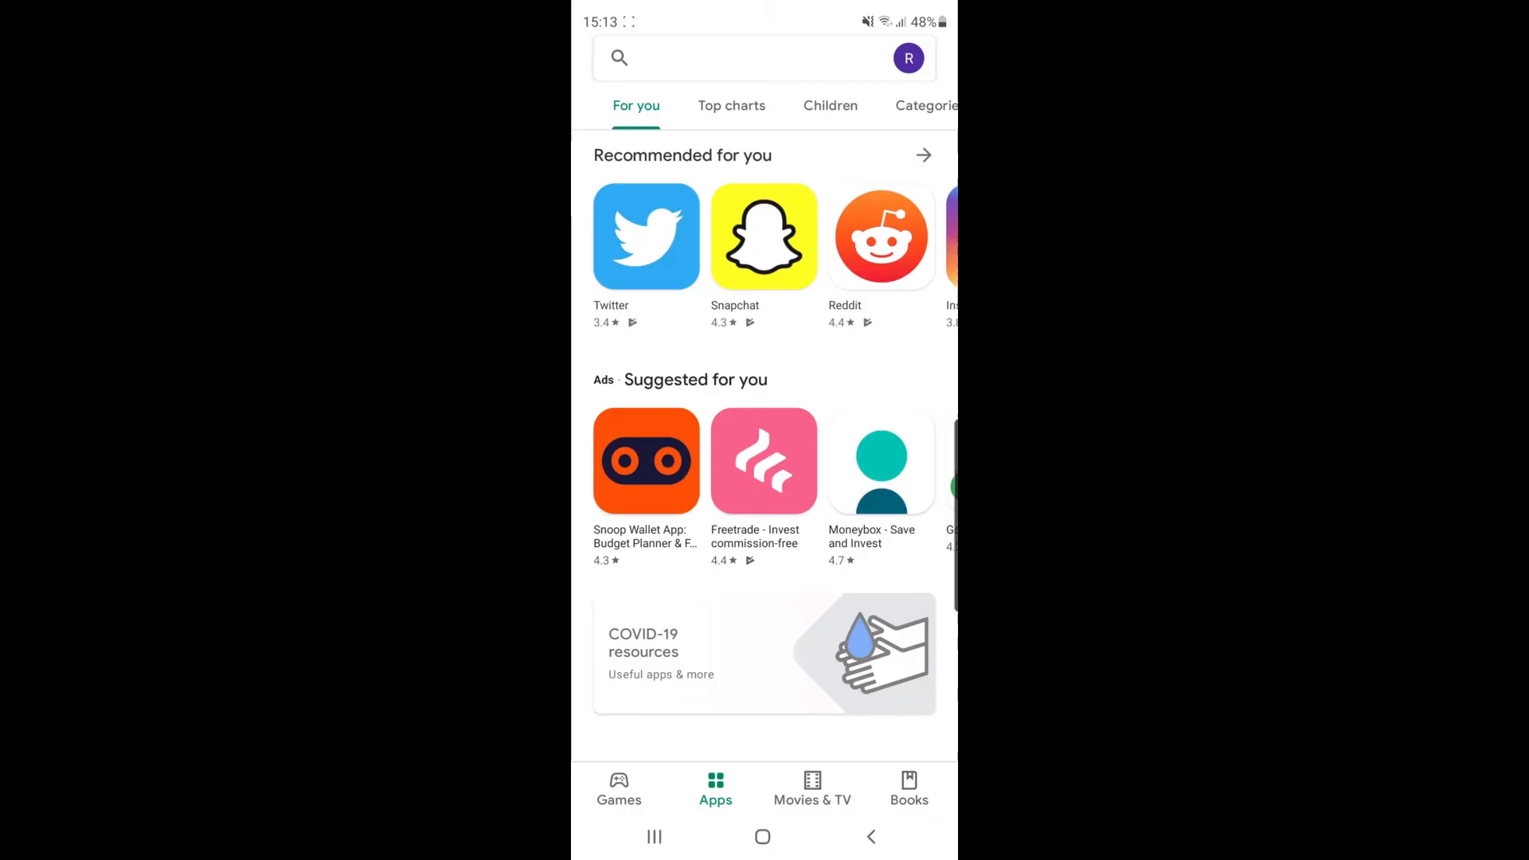
text(epic games)
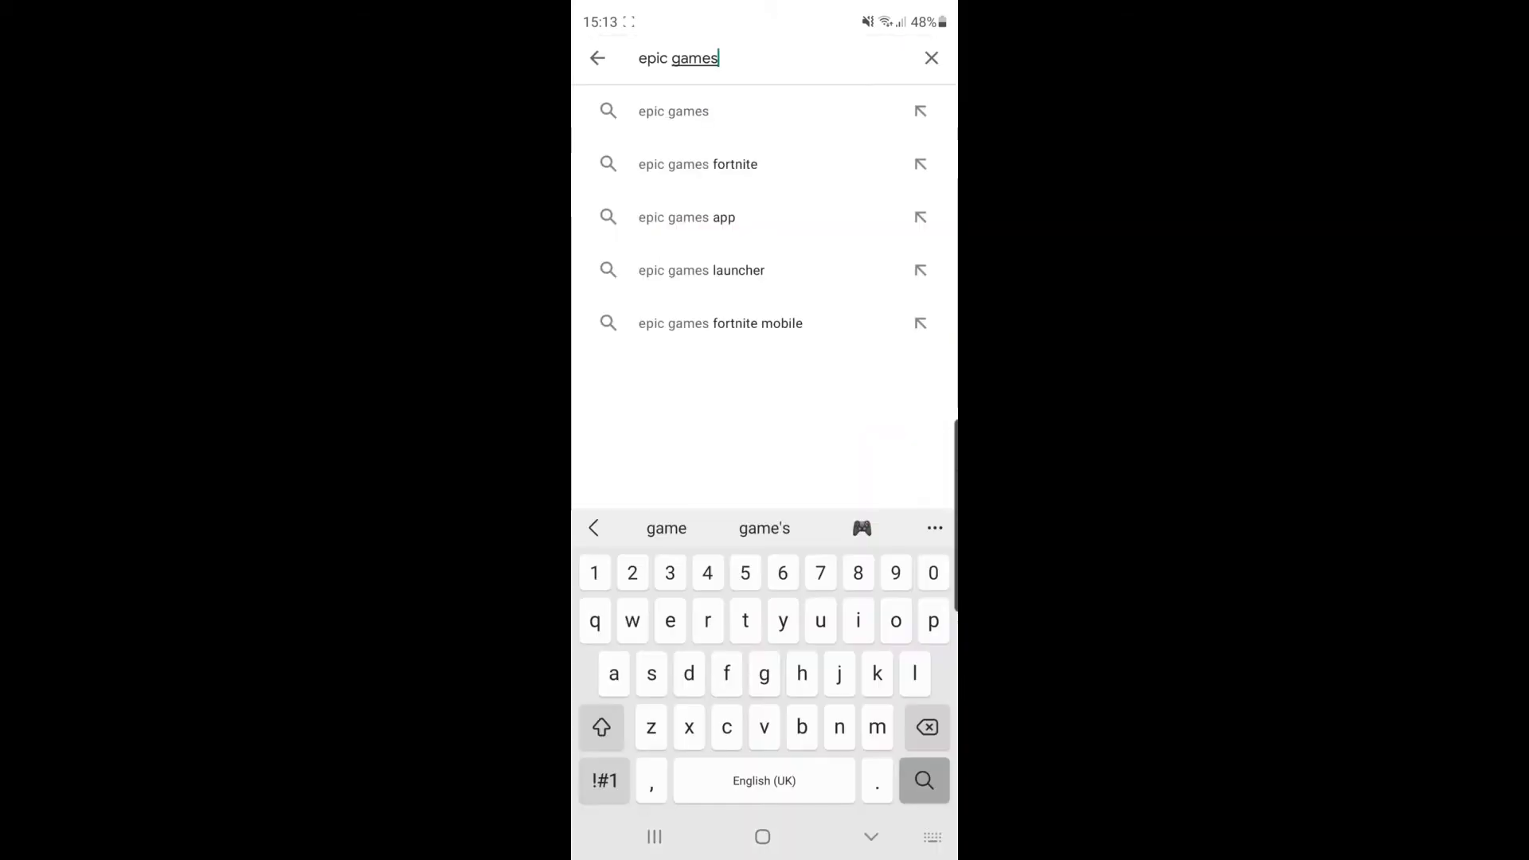
click(922, 780)
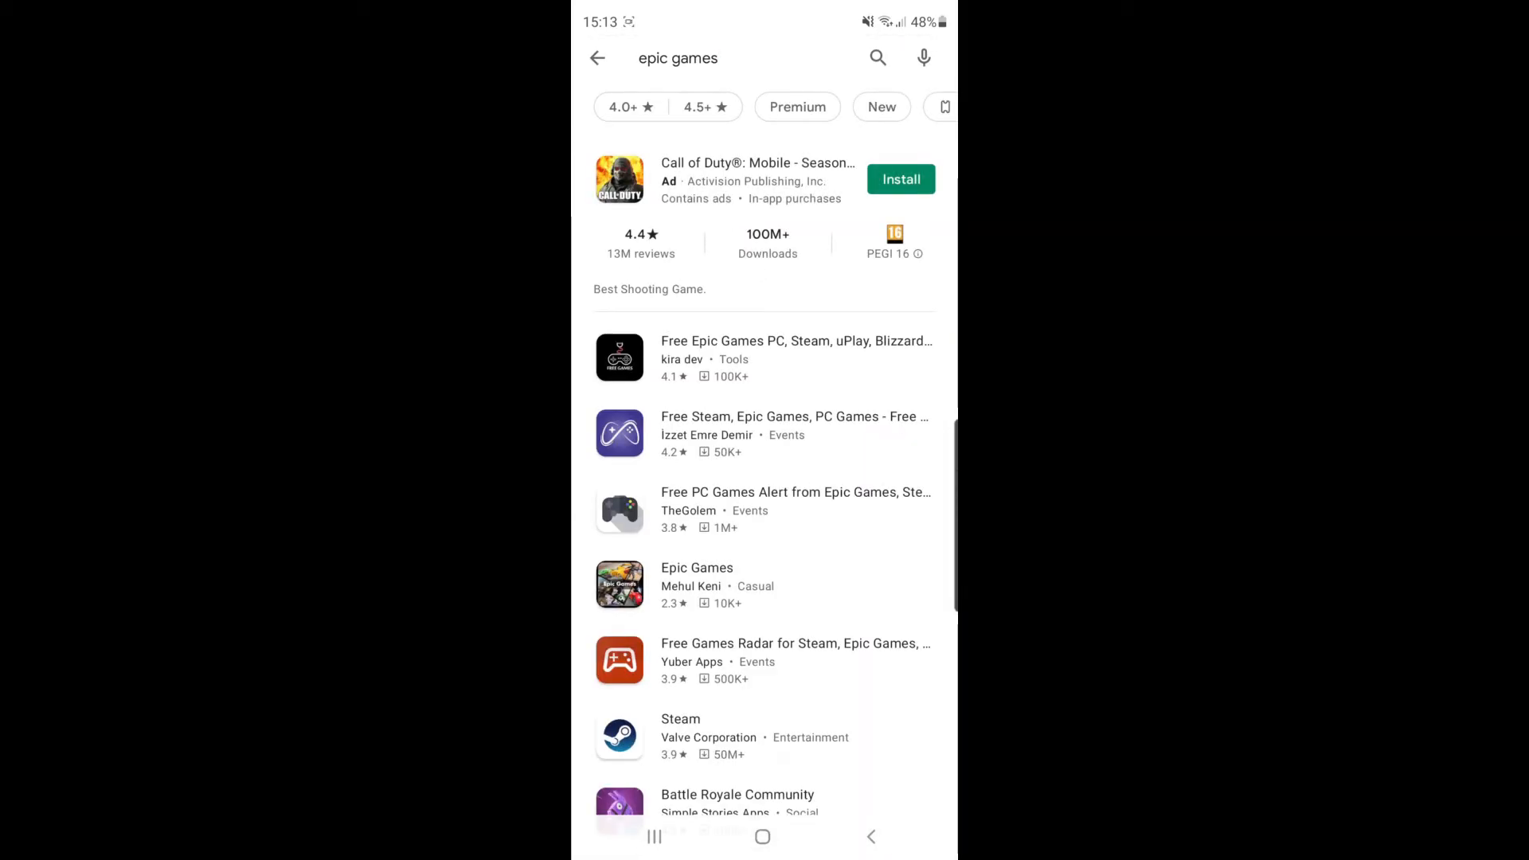
scroll(down, 3)
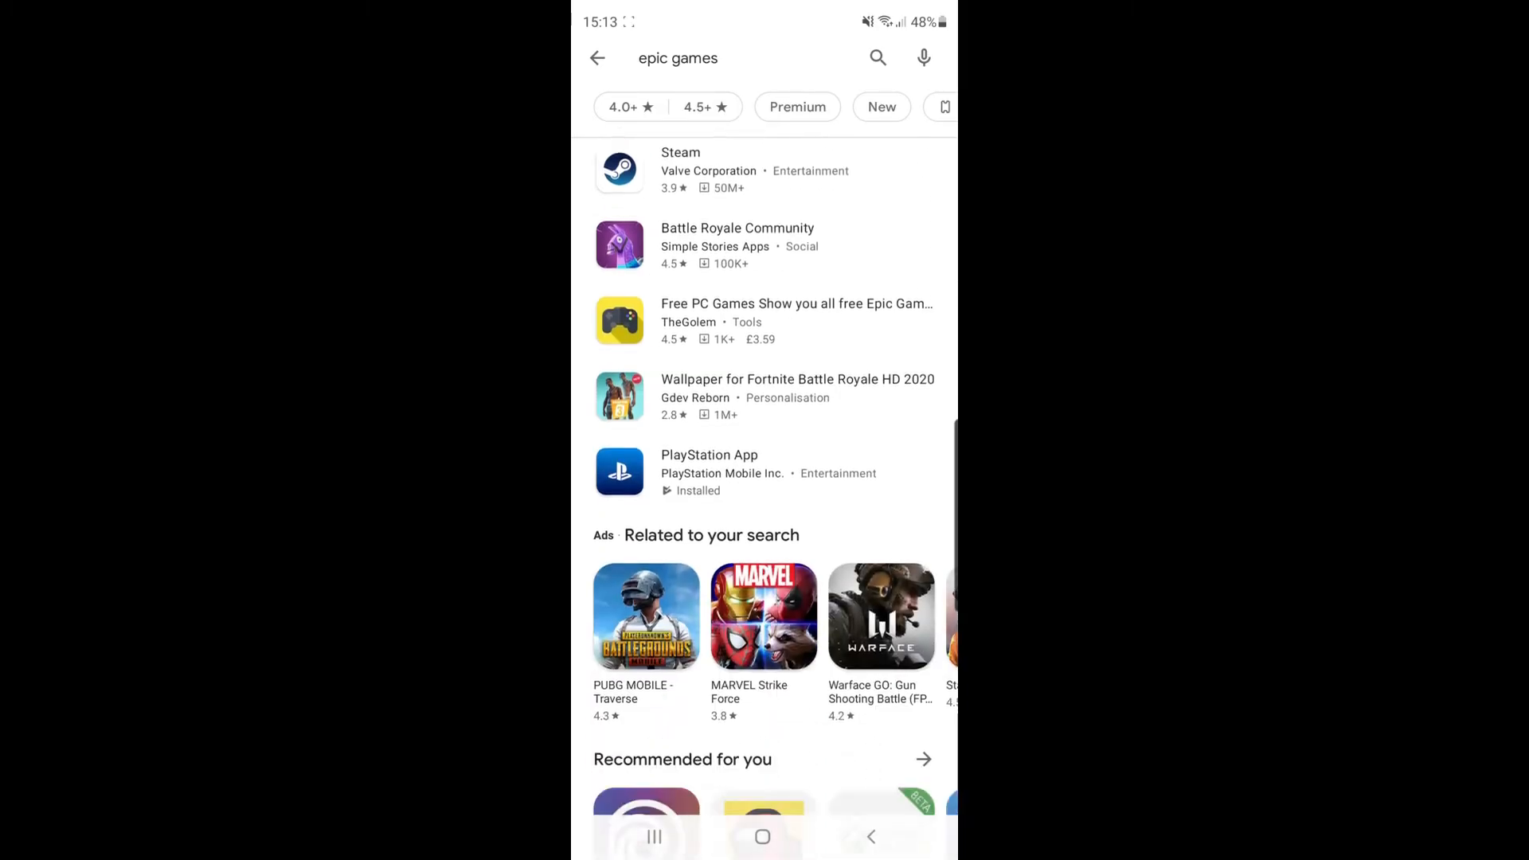
click(763, 836)
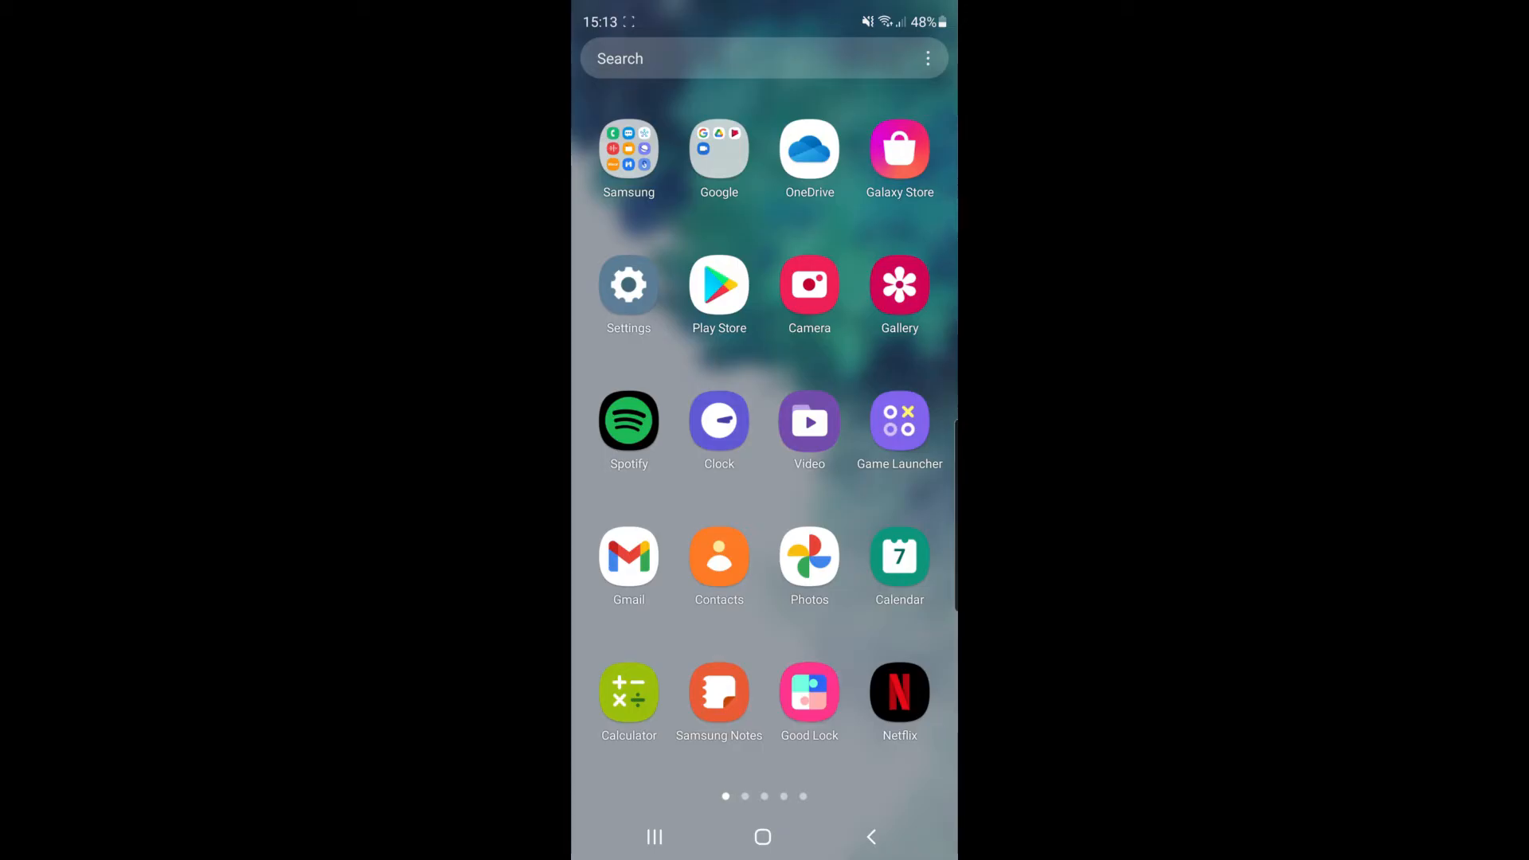
Launch Galaxy Store from the app drawer
click(898, 149)
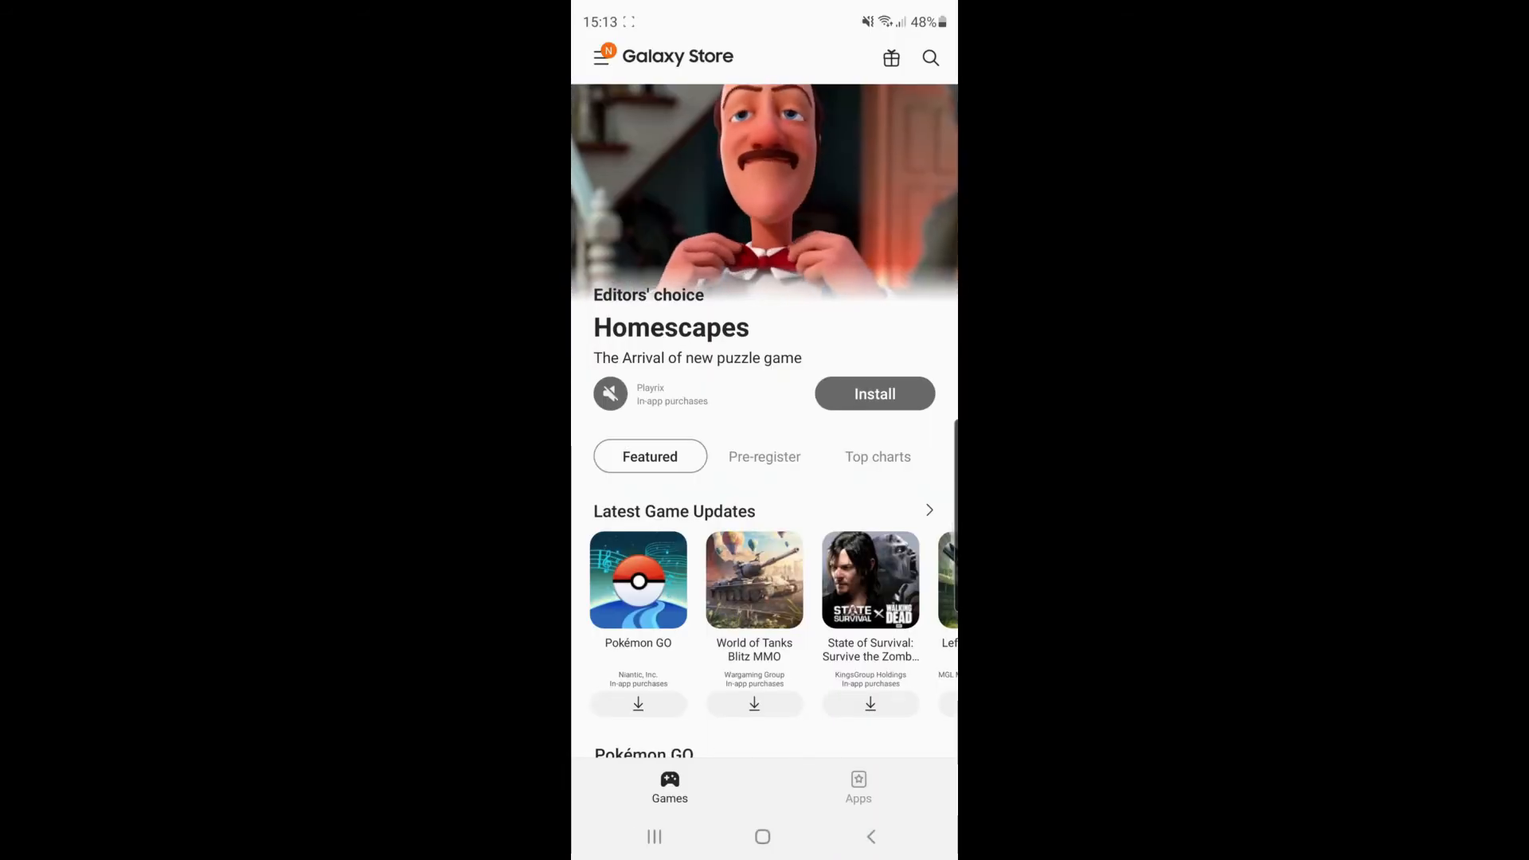
Search Galaxy Store for 'epic games' and go to the official Epic Games app page
click(929, 57)
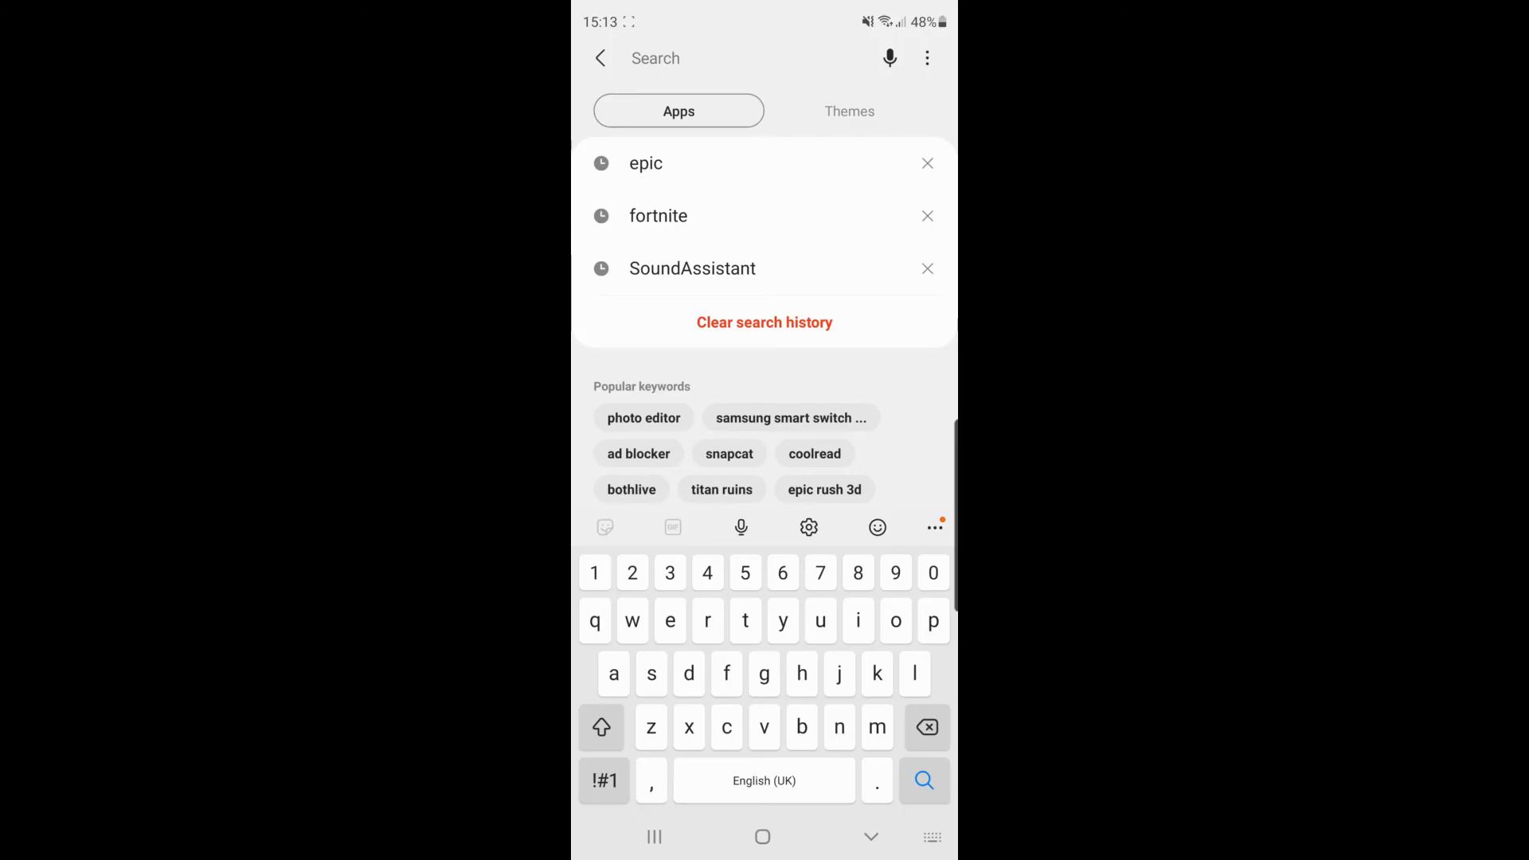
click(645, 162)
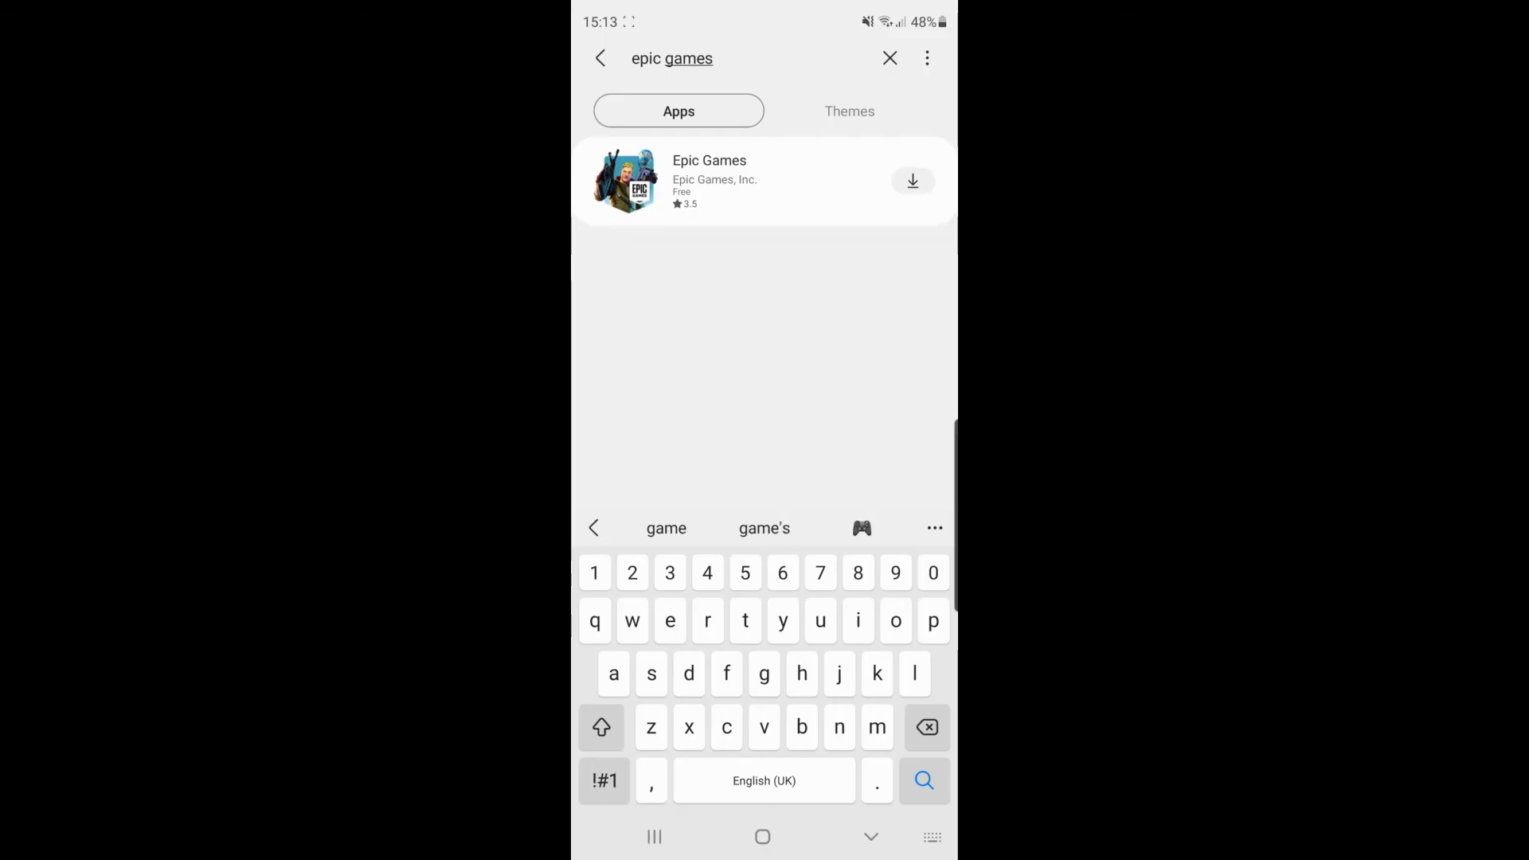
click(922, 780)
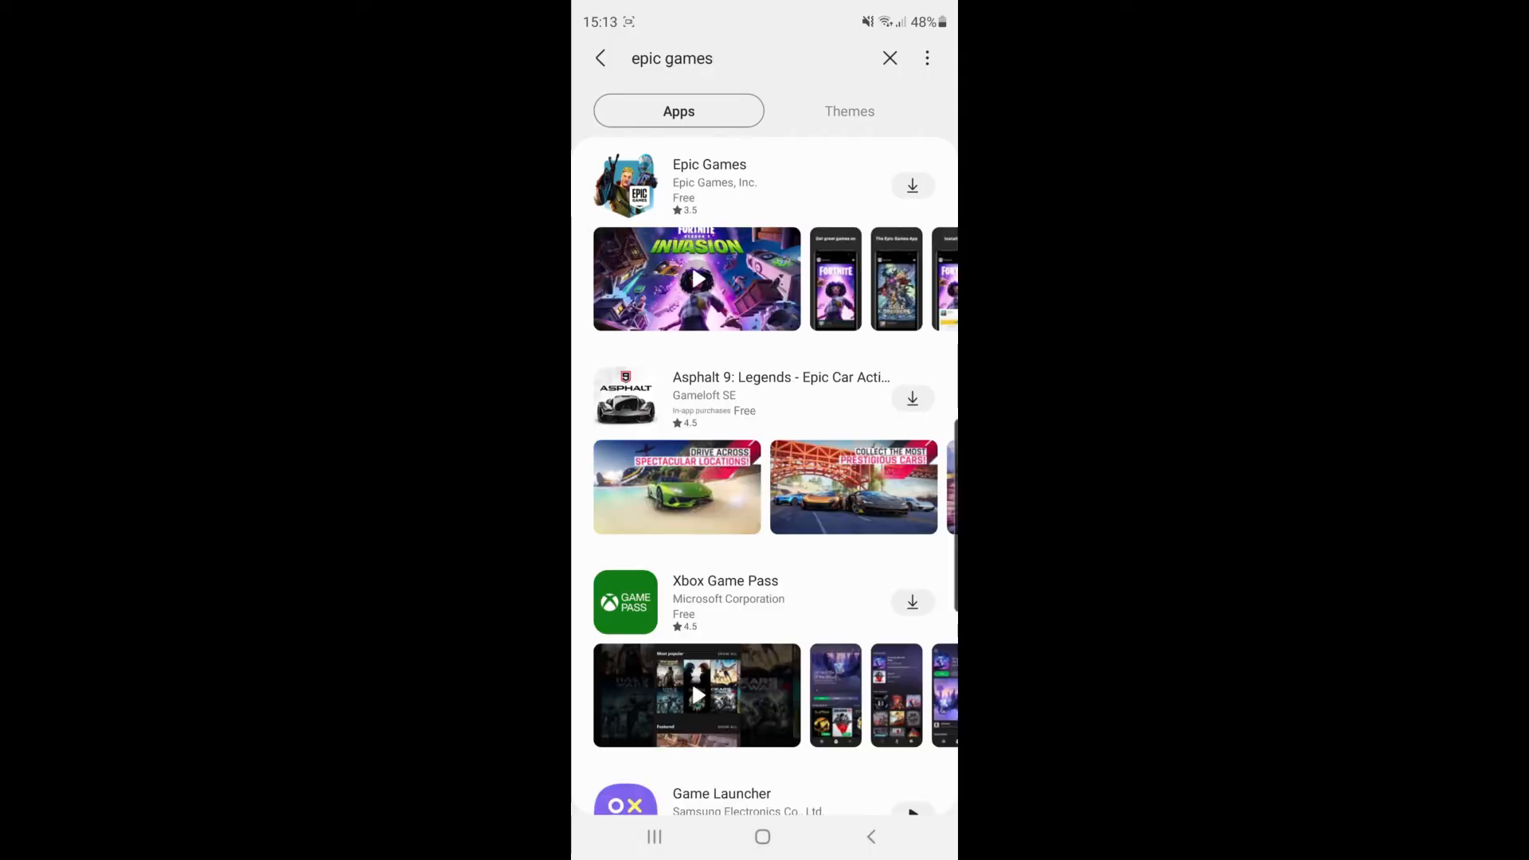
click(709, 185)
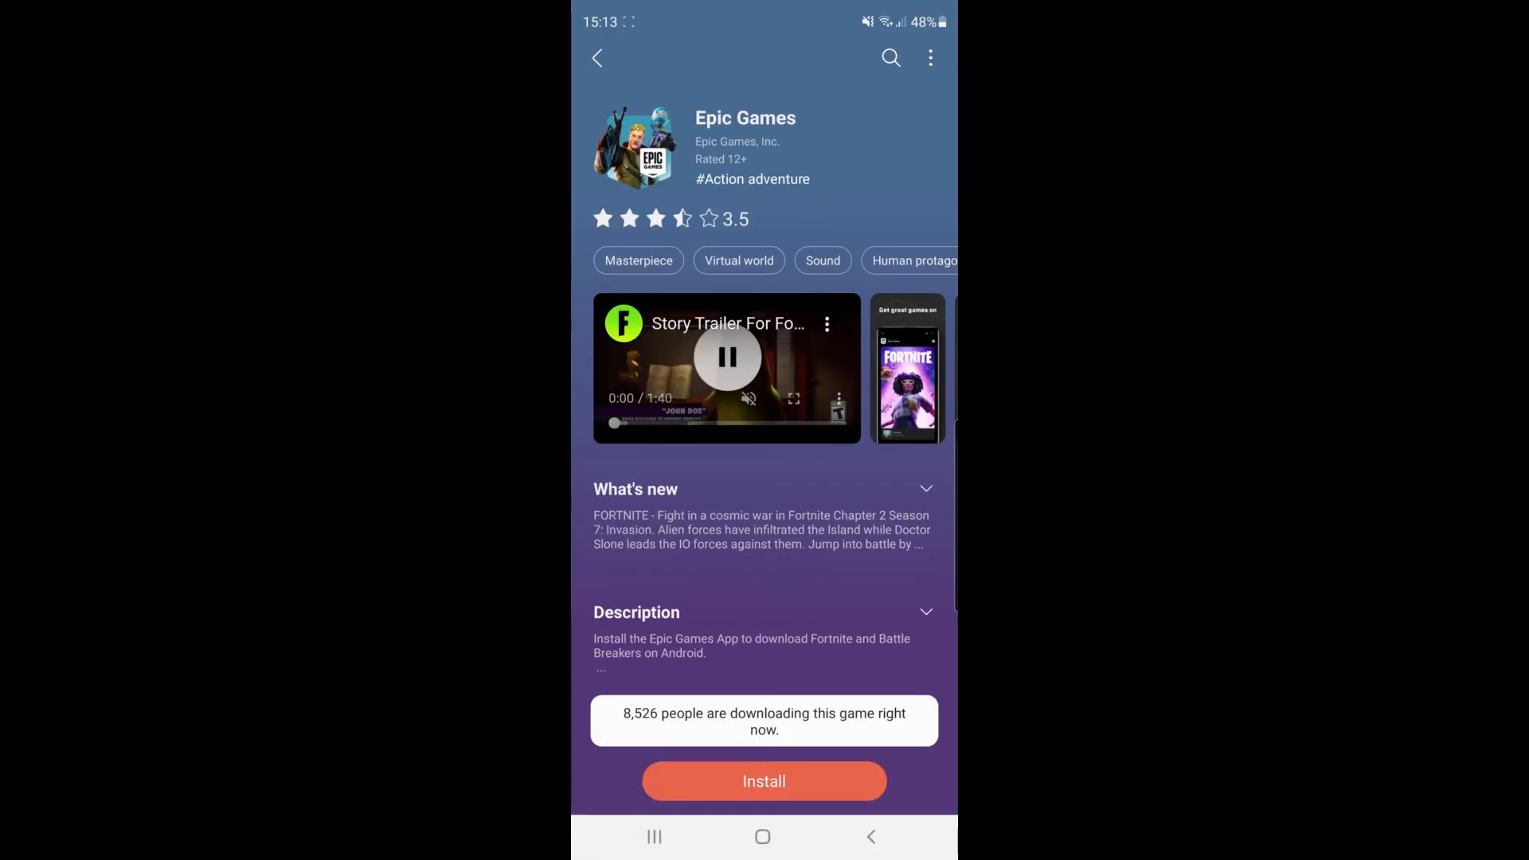
Pause the trailer, install Epic Games, and dismiss the Game Launcher promotion
click(726, 357)
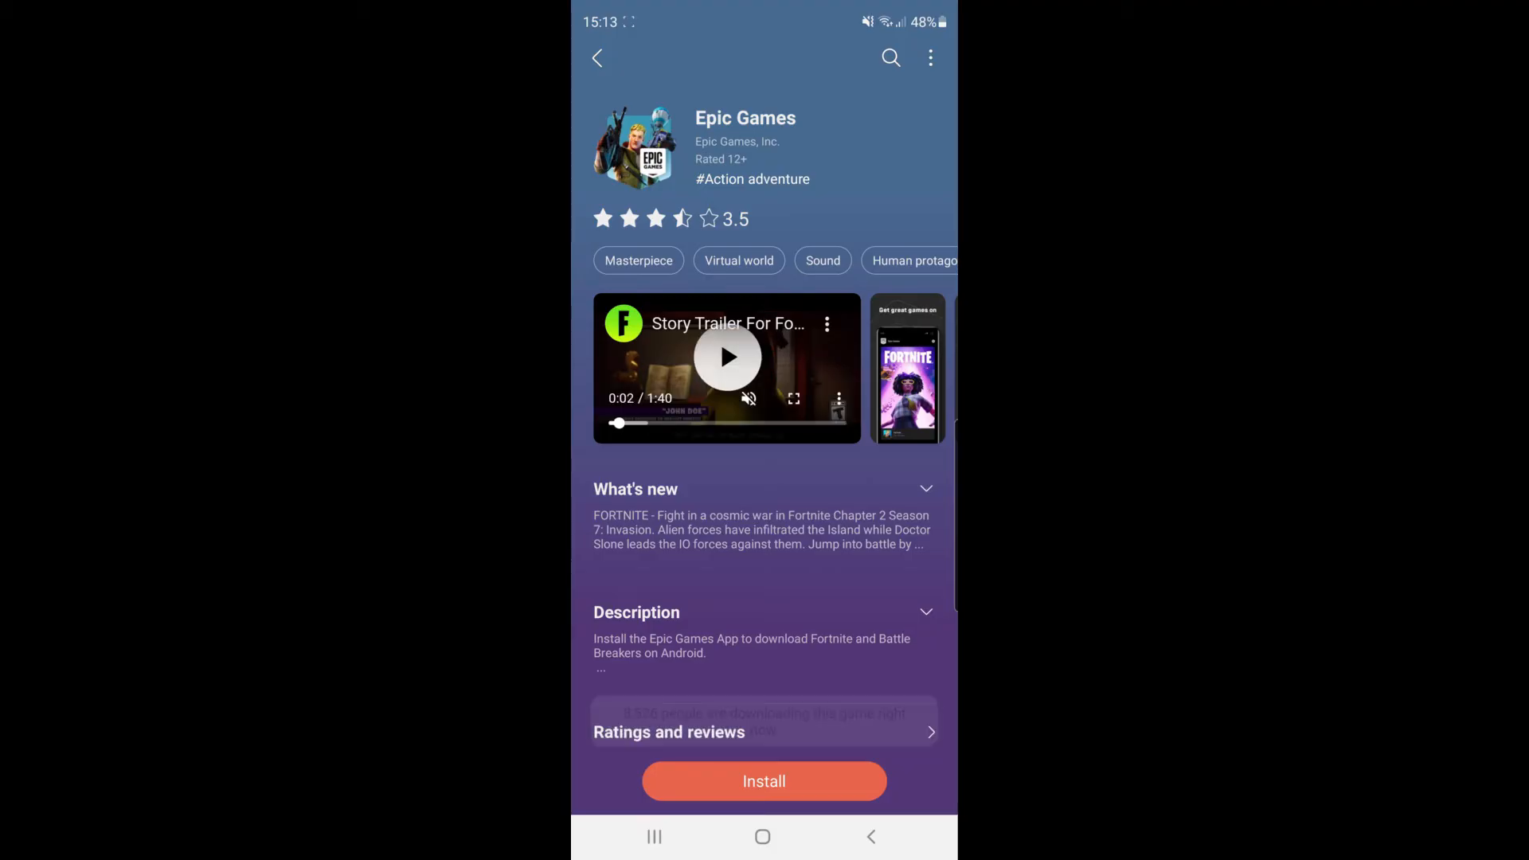
scroll(down, 3)
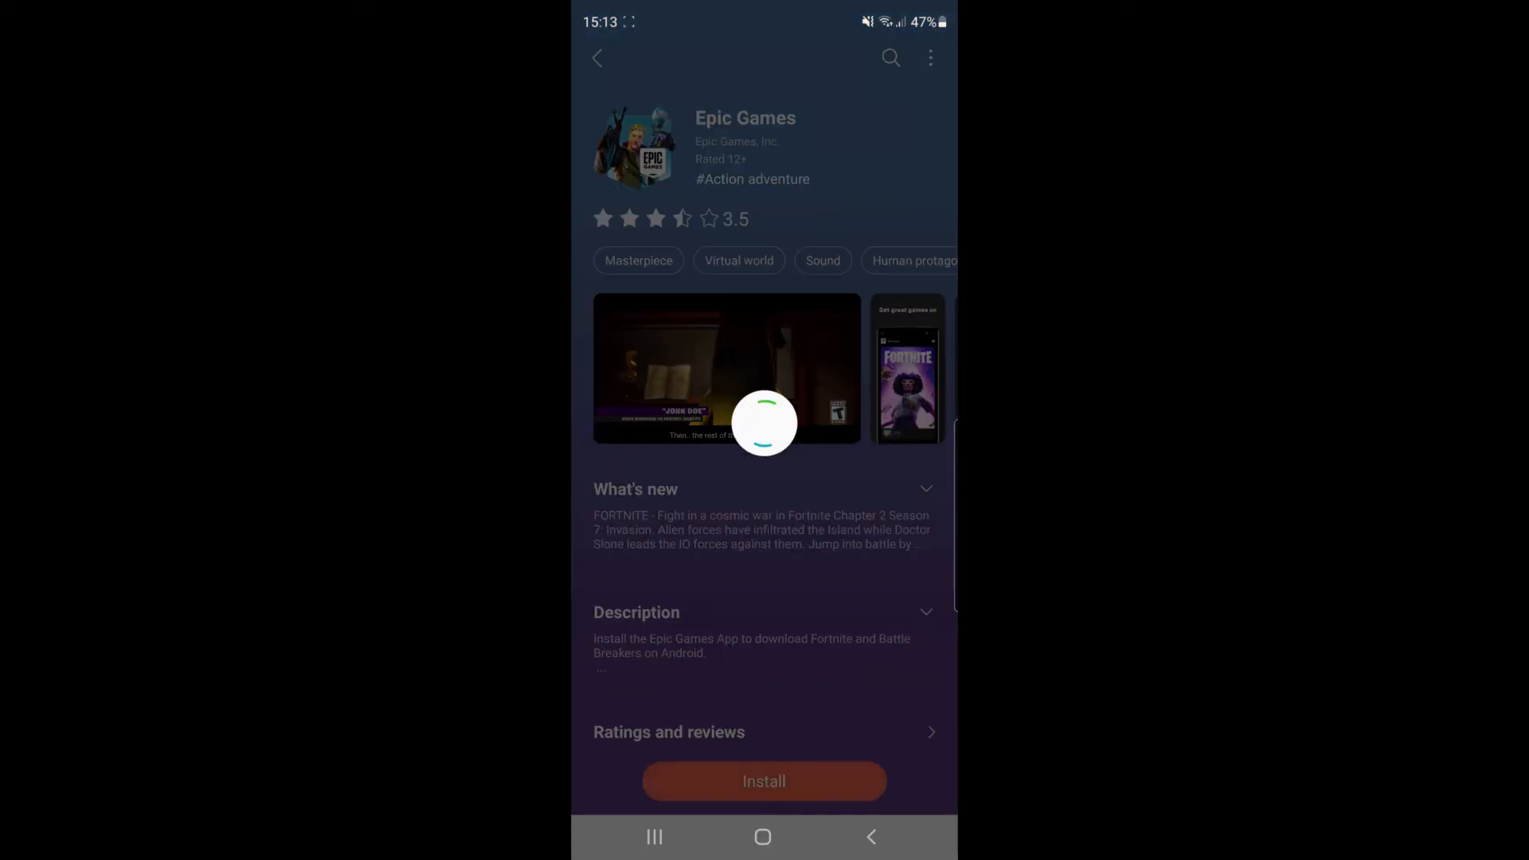
click(763, 780)
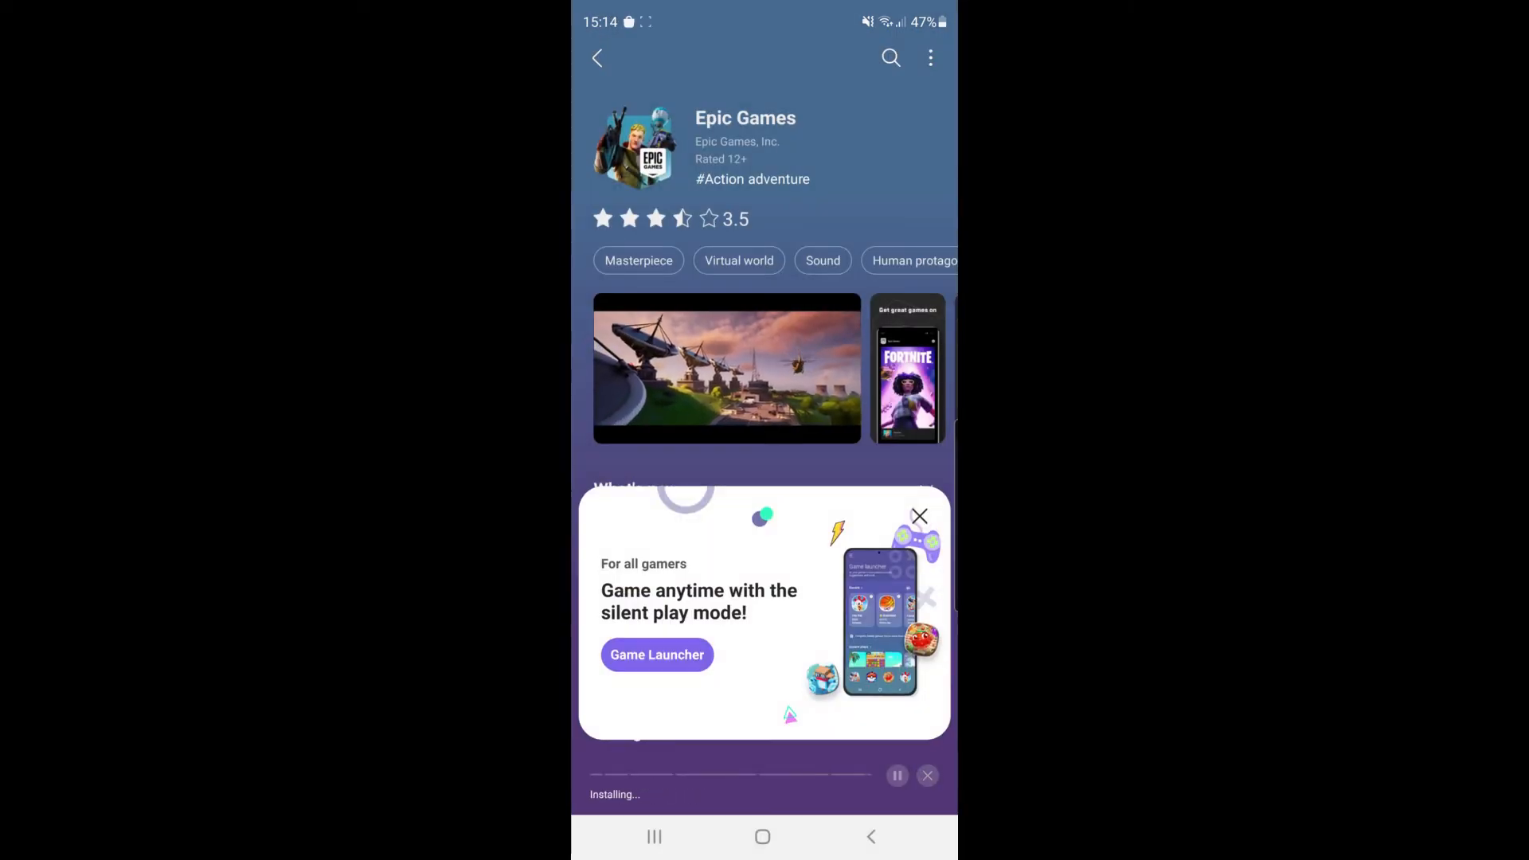
click(917, 514)
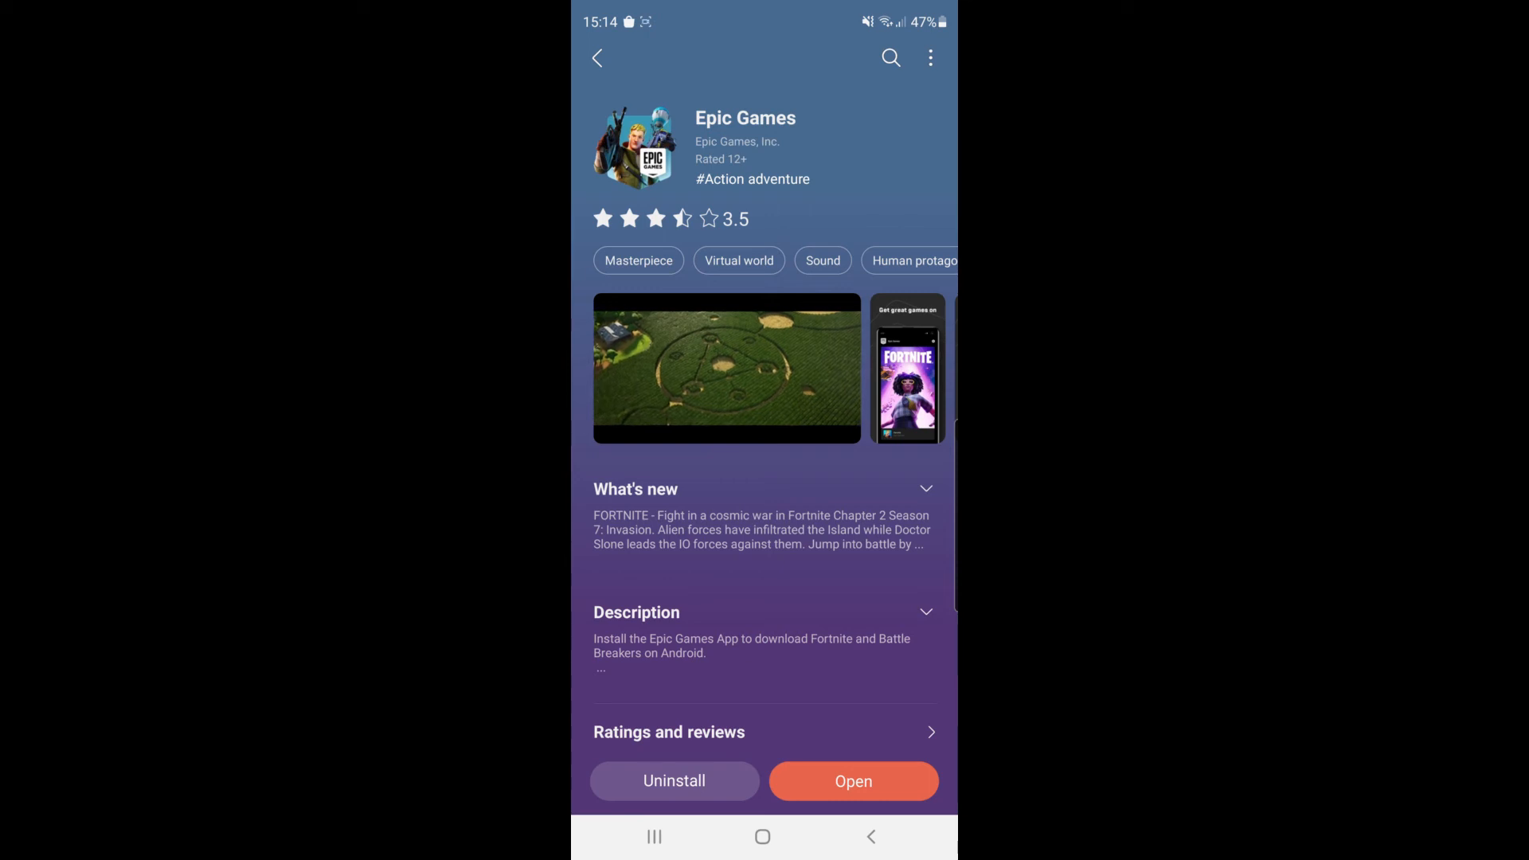
Leave the store and launch Epic Games from the app drawer to its Fortnite listing
click(597, 58)
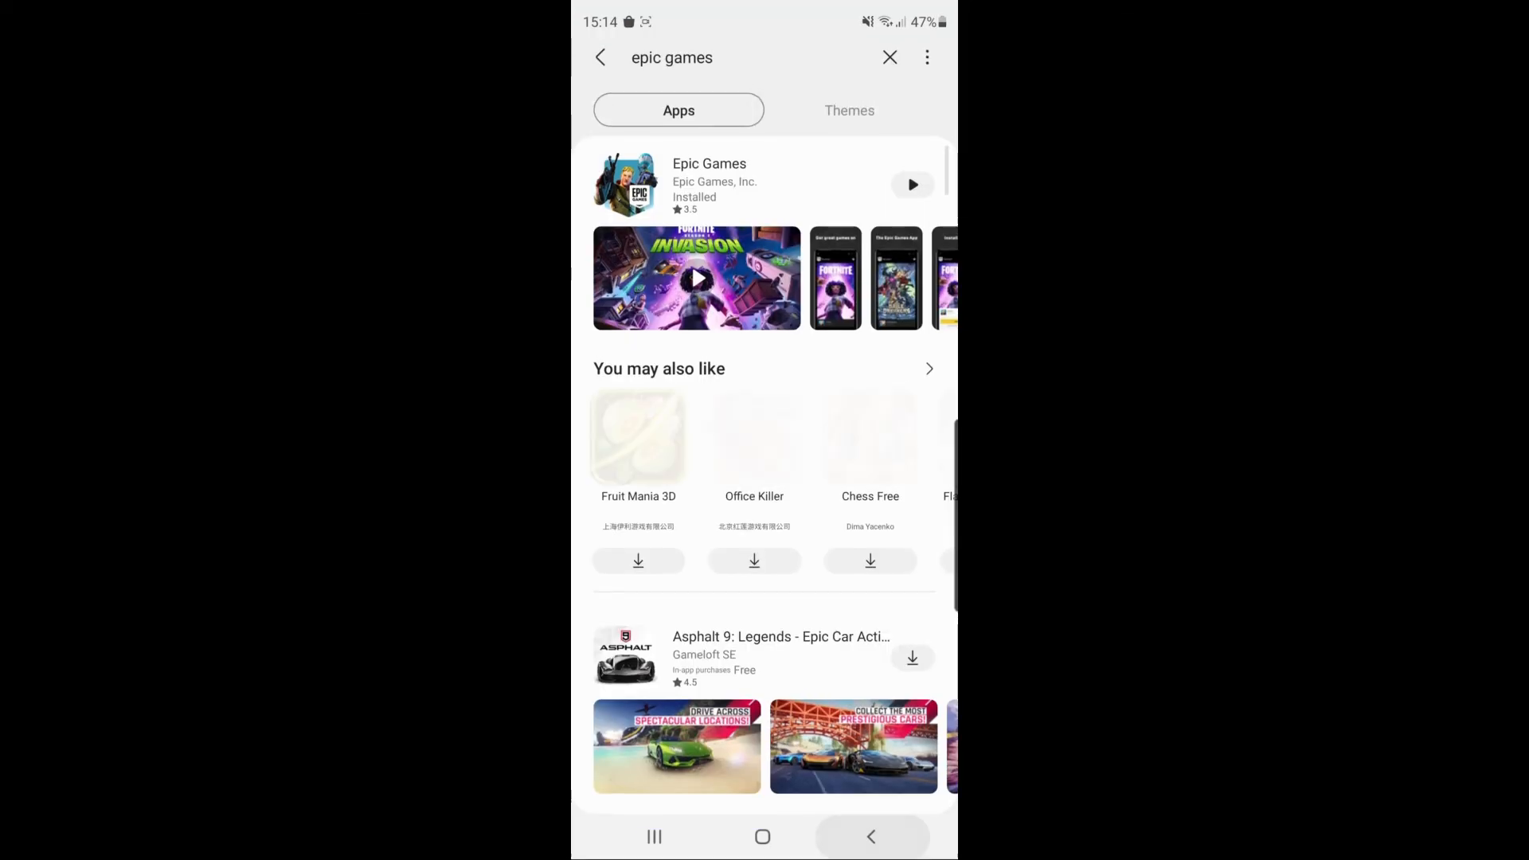
click(871, 836)
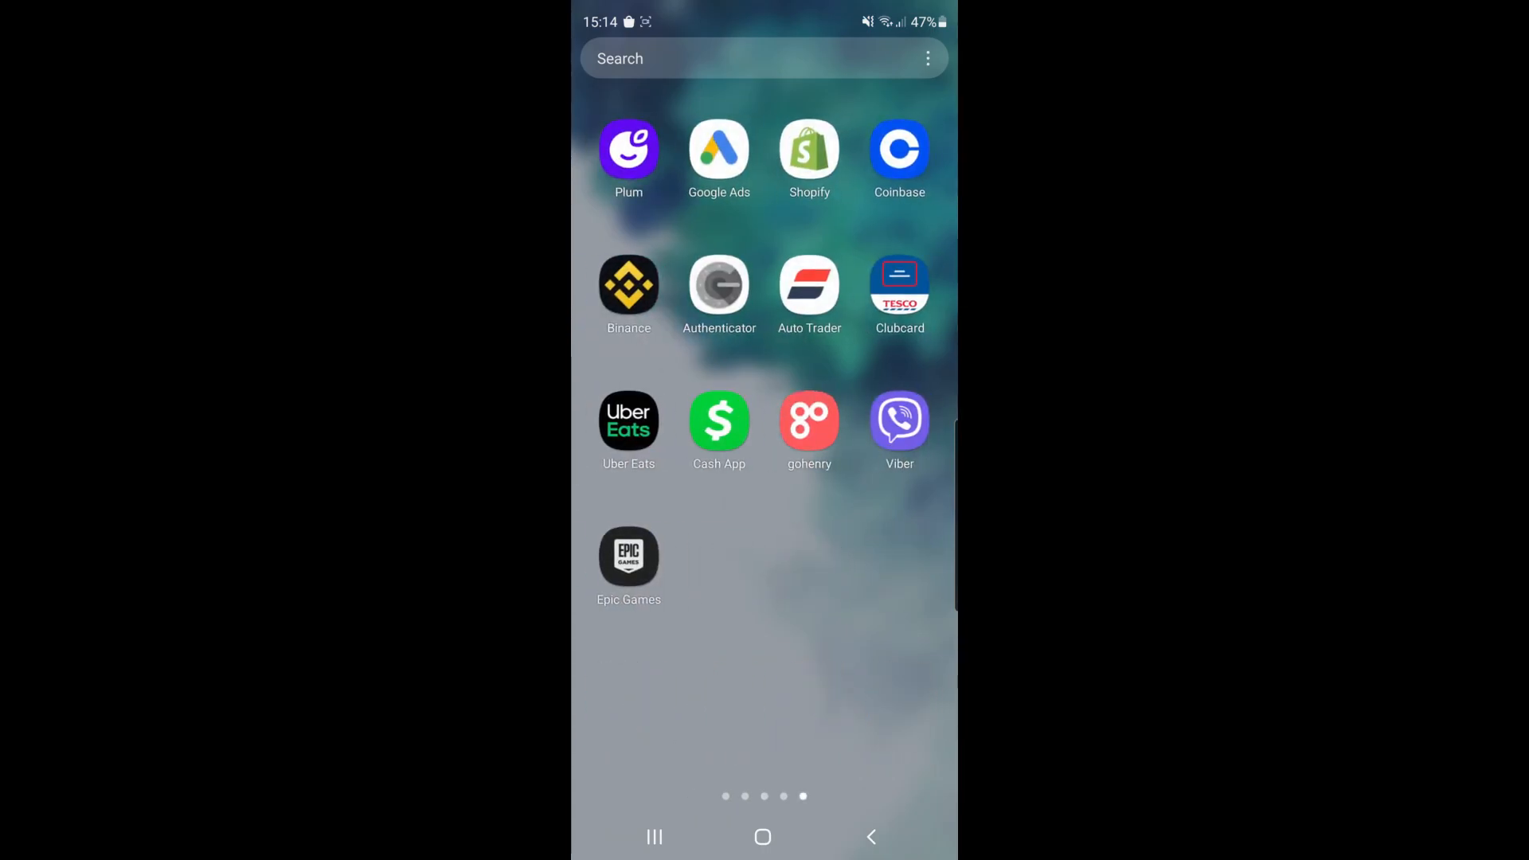
click(628, 557)
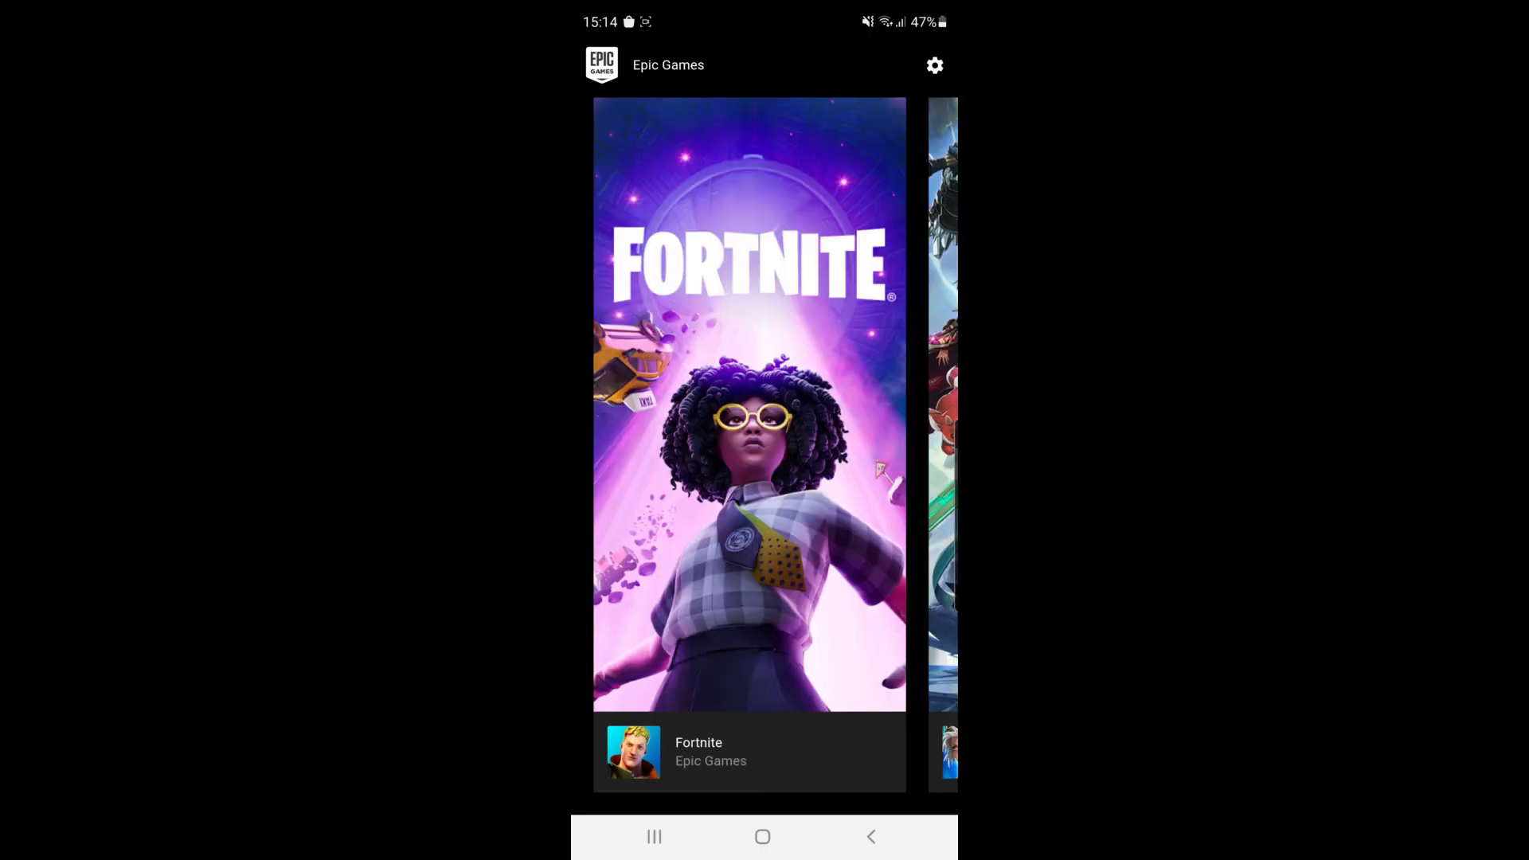